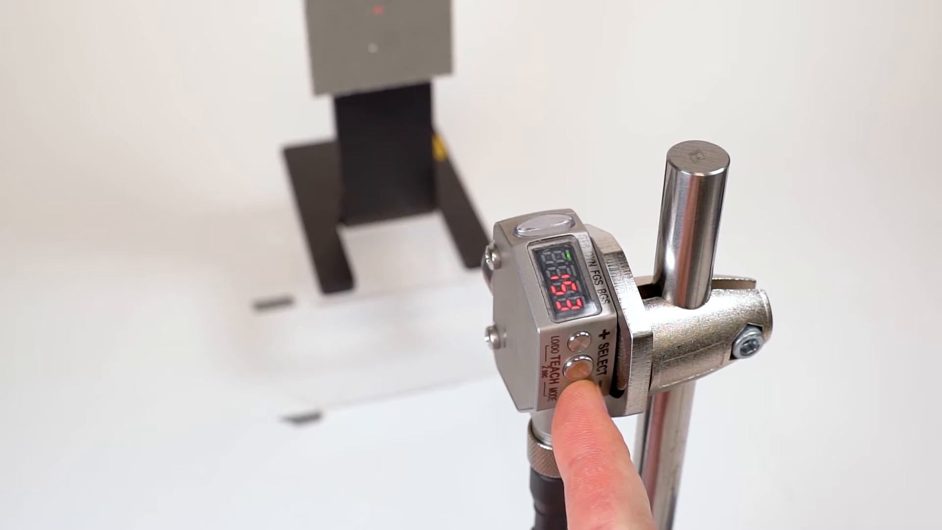
{"action": "left_click", "coordinate": [565, 373]}
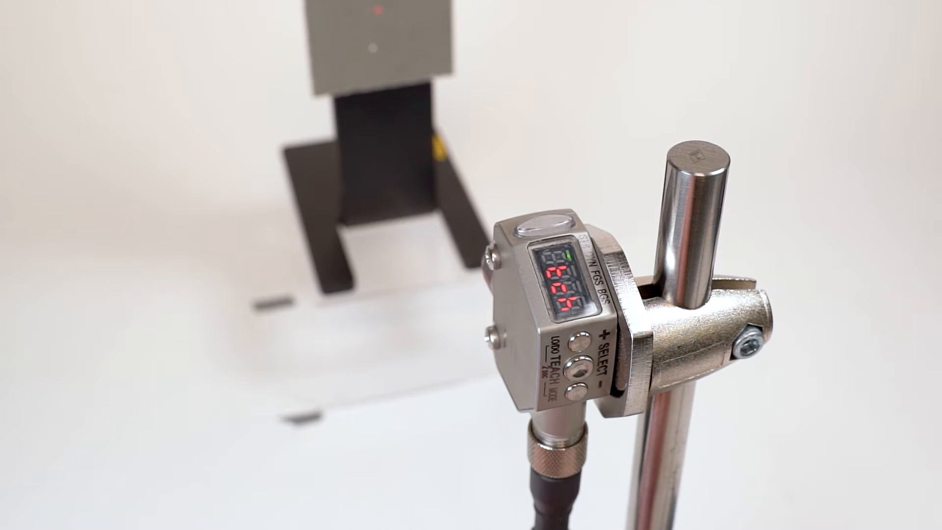